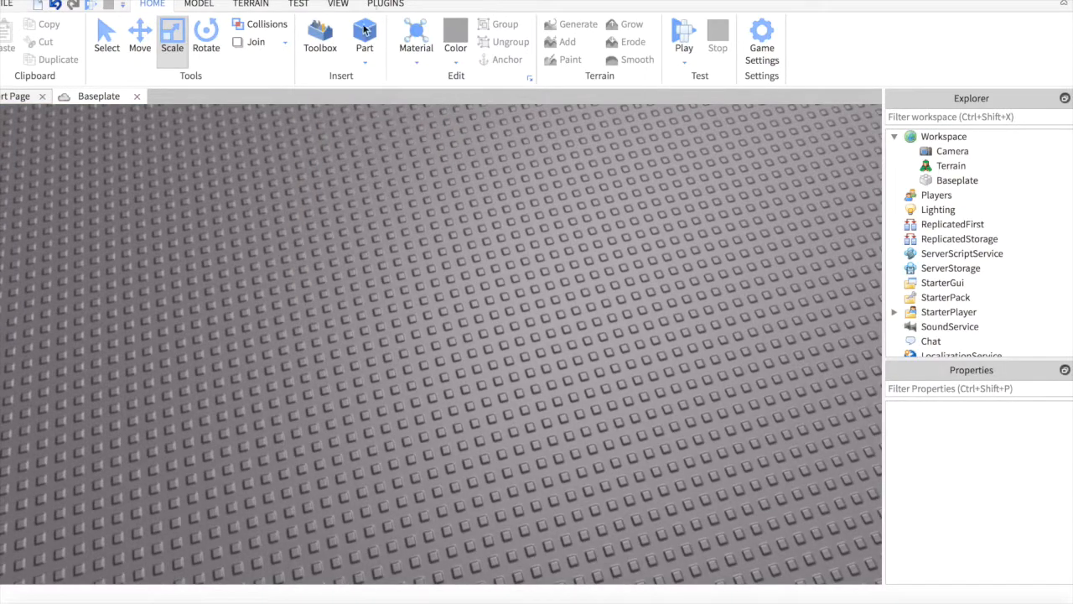
Insert a new block Part onto the Baseplate from the Home ribbon.
click(364, 36)
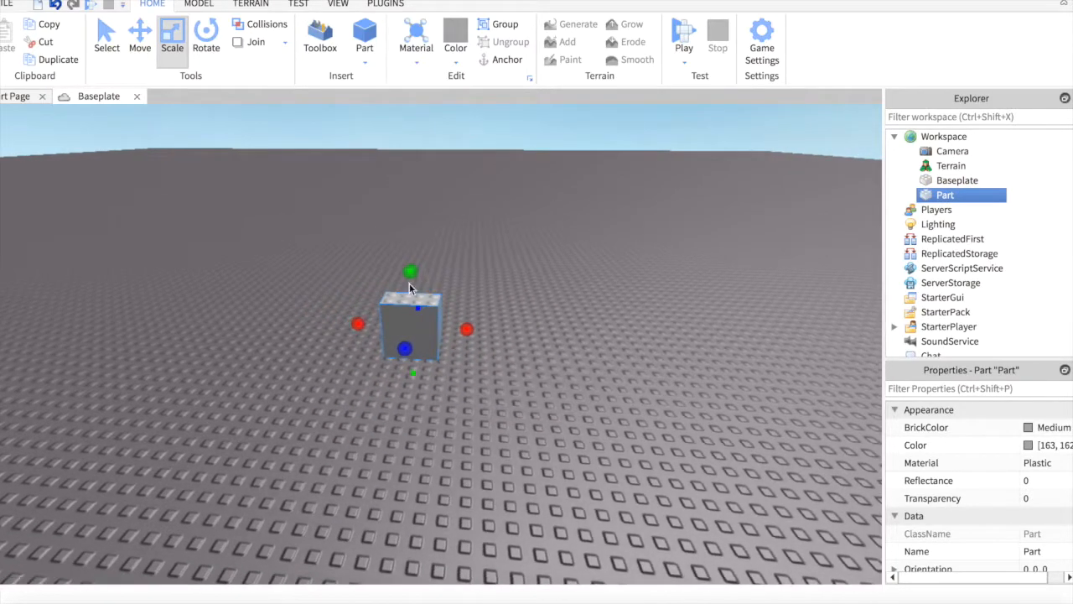
Scale the part upward and sideways into a tall, wide, thin wall slab.
drag(411, 272, 513, 162)
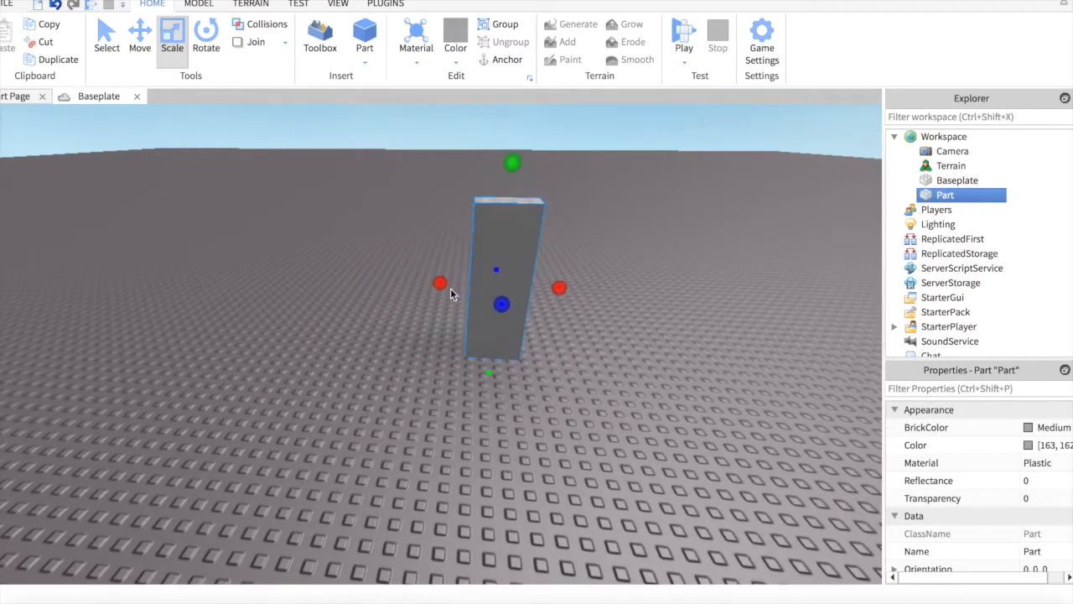
drag(439, 281, 560, 288)
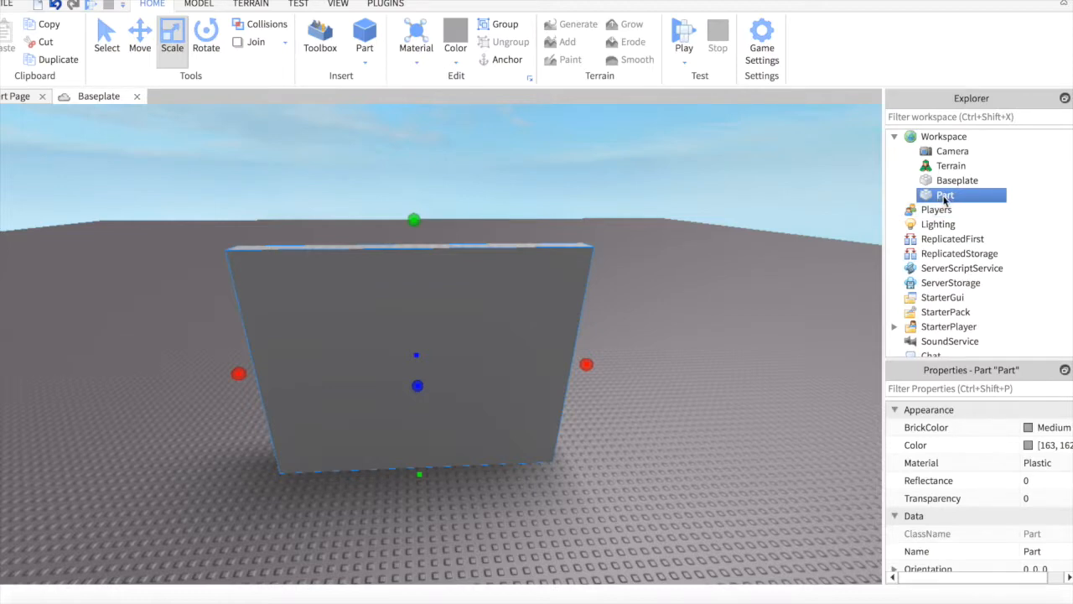
Insert a SurfaceGui into the wall part via Insert Object and select it.
right_click(946, 195)
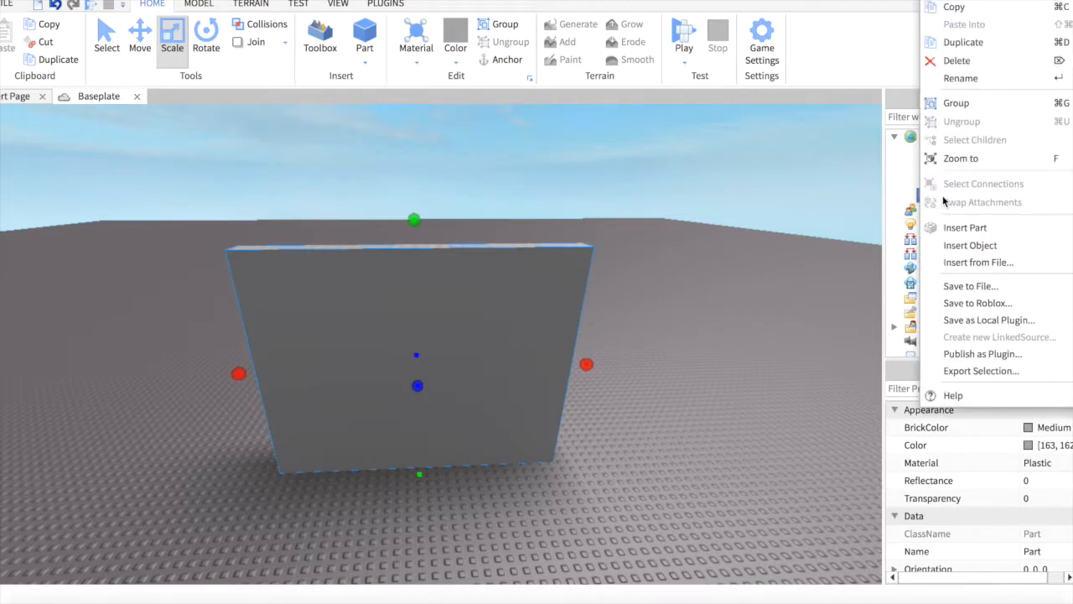
click(970, 245)
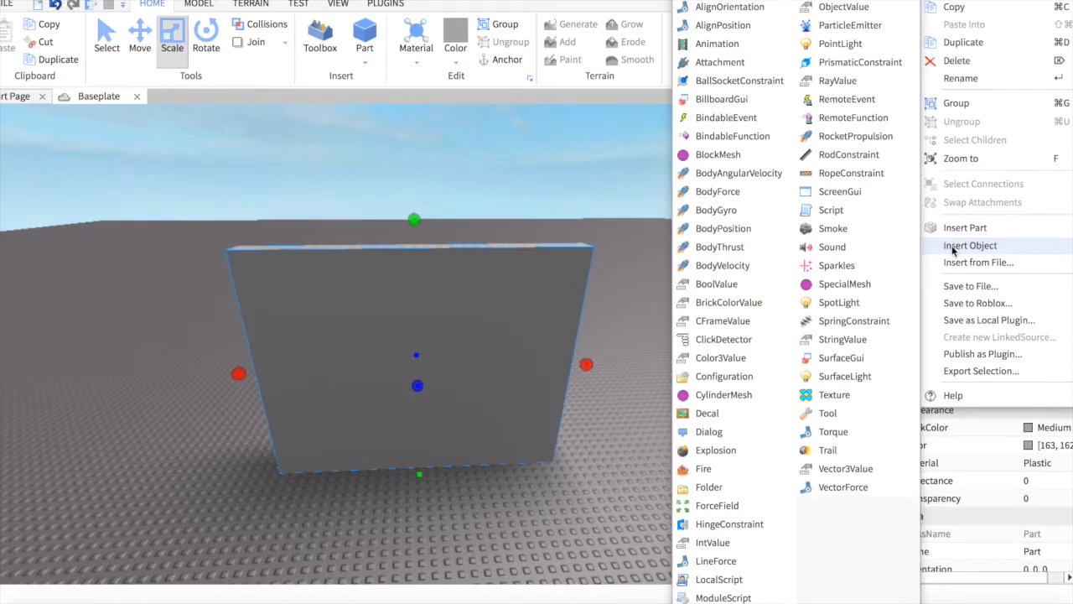
mouse_move(831, 210)
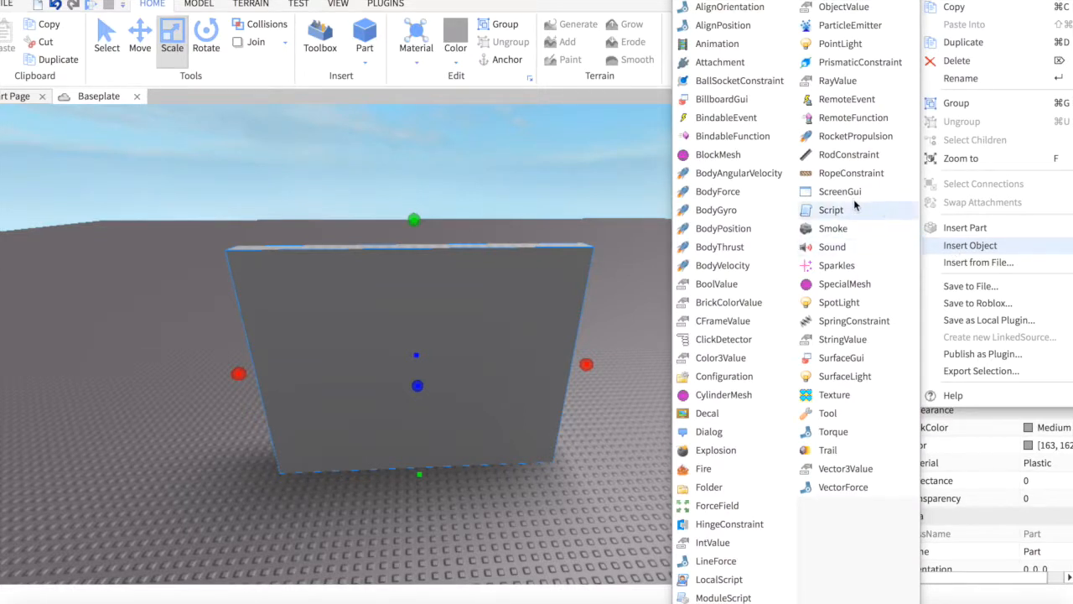
mouse_move(841, 357)
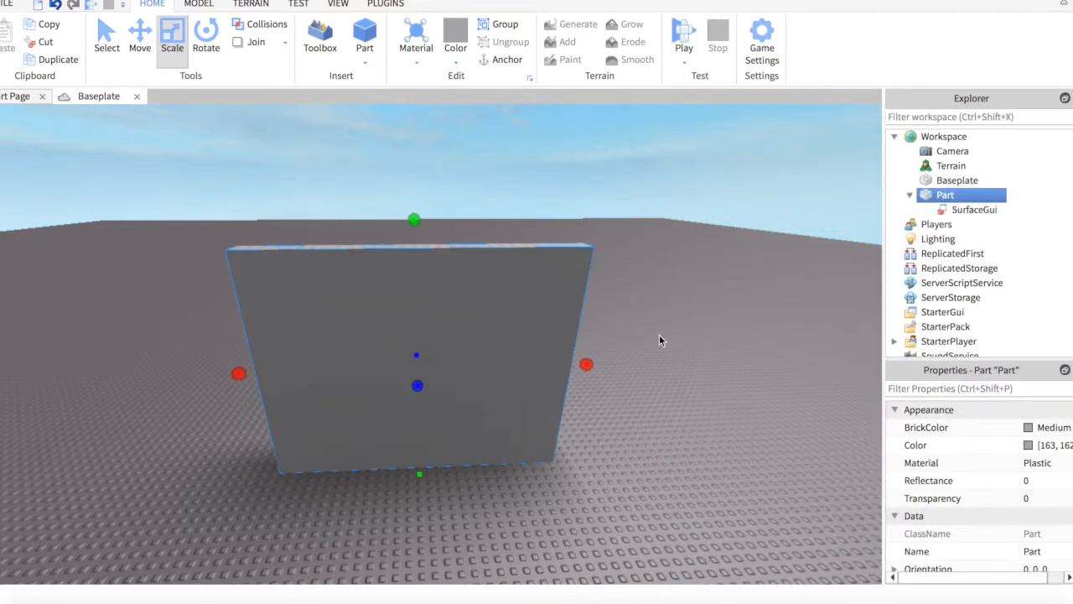
click(975, 209)
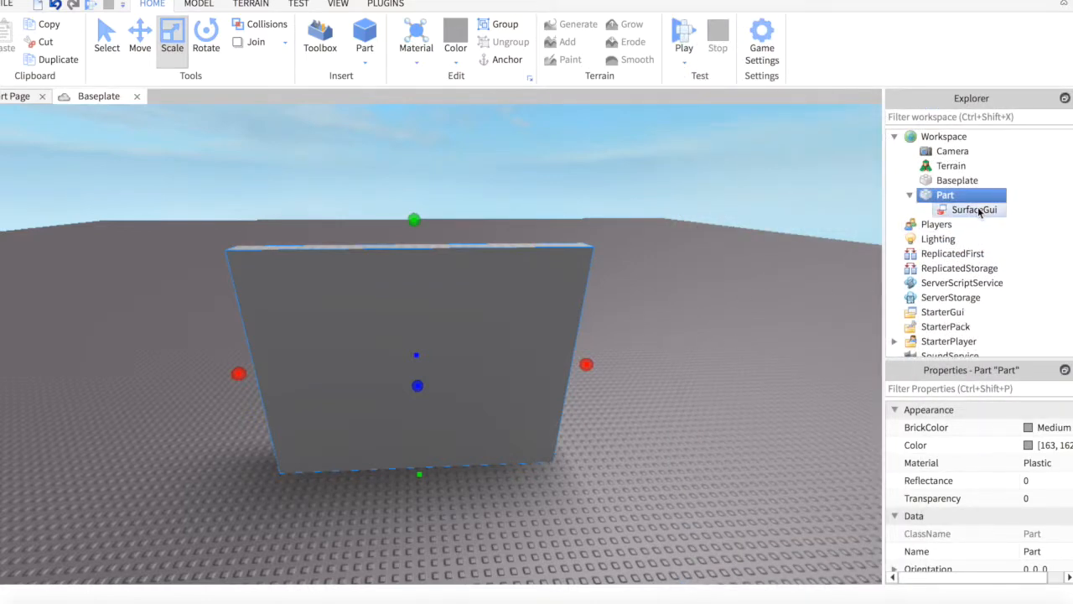
click(975, 210)
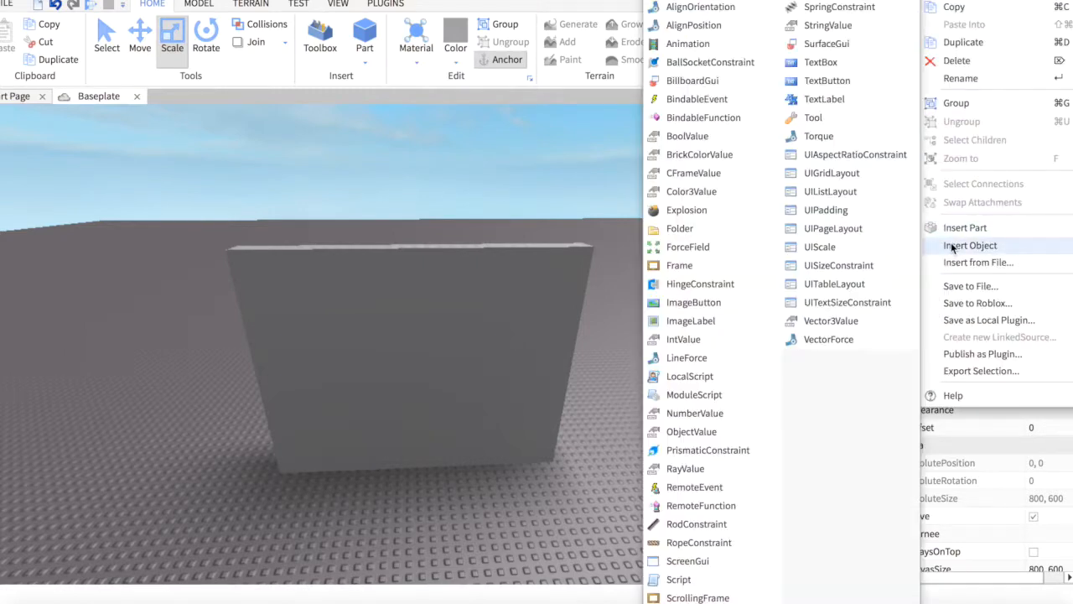
mouse_move(833, 228)
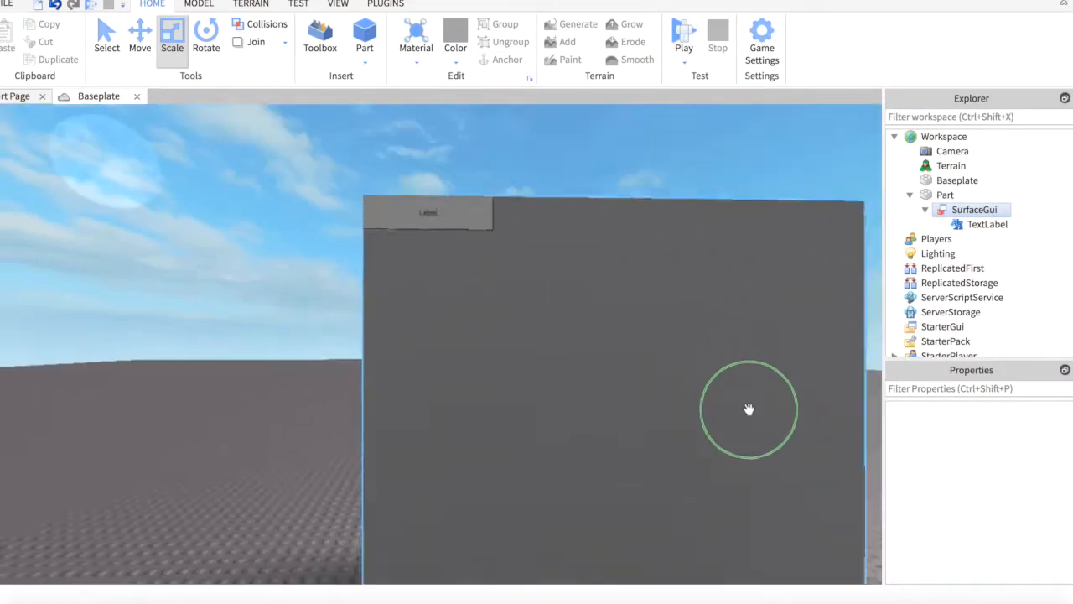
Set the TextLabel Size to {1,0},{1,0} so it fills the wall face.
click(986, 225)
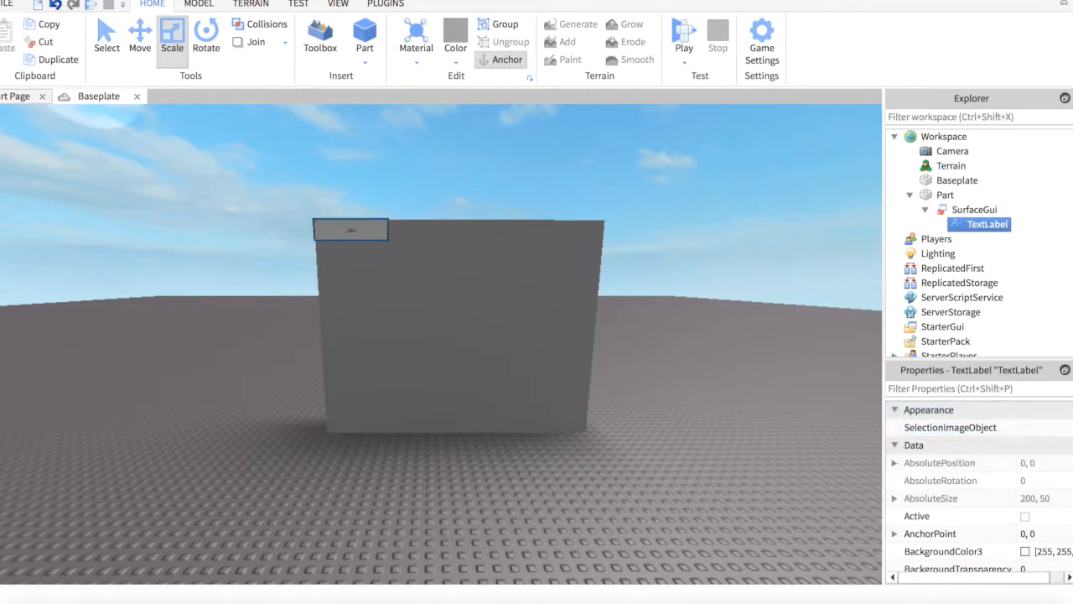
scroll(down, 3)
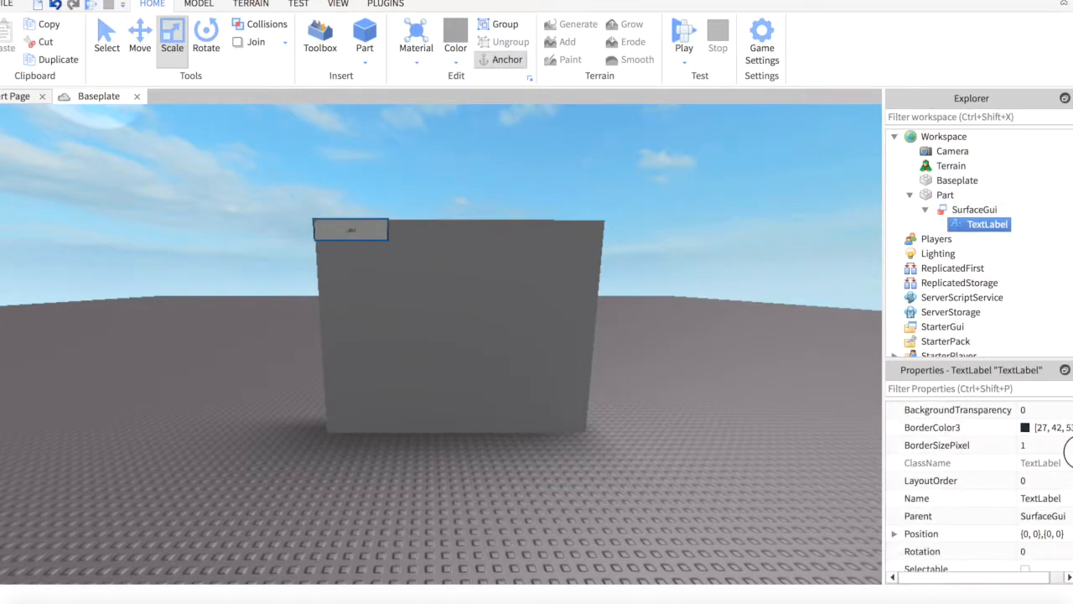
scroll(down, 3)
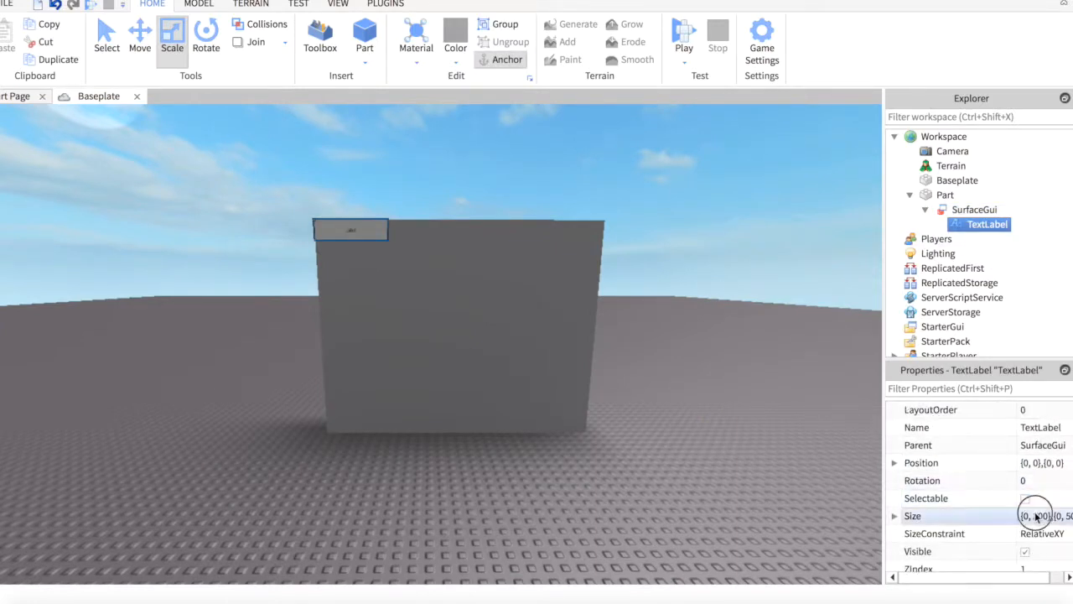
click(912, 515)
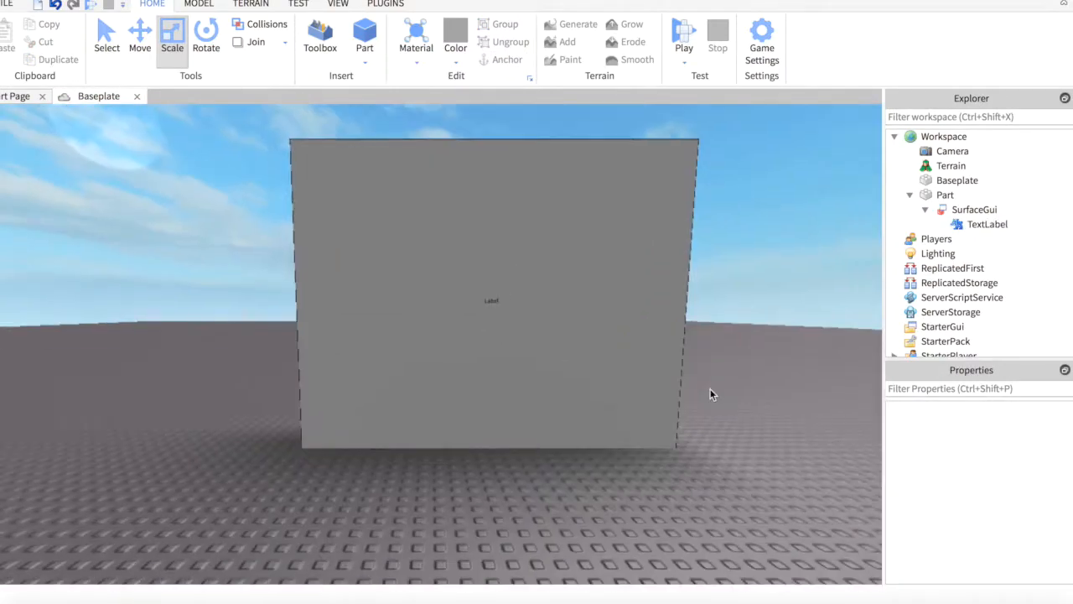
Select the wall part in the scene and show its Properties panel.
click(493, 299)
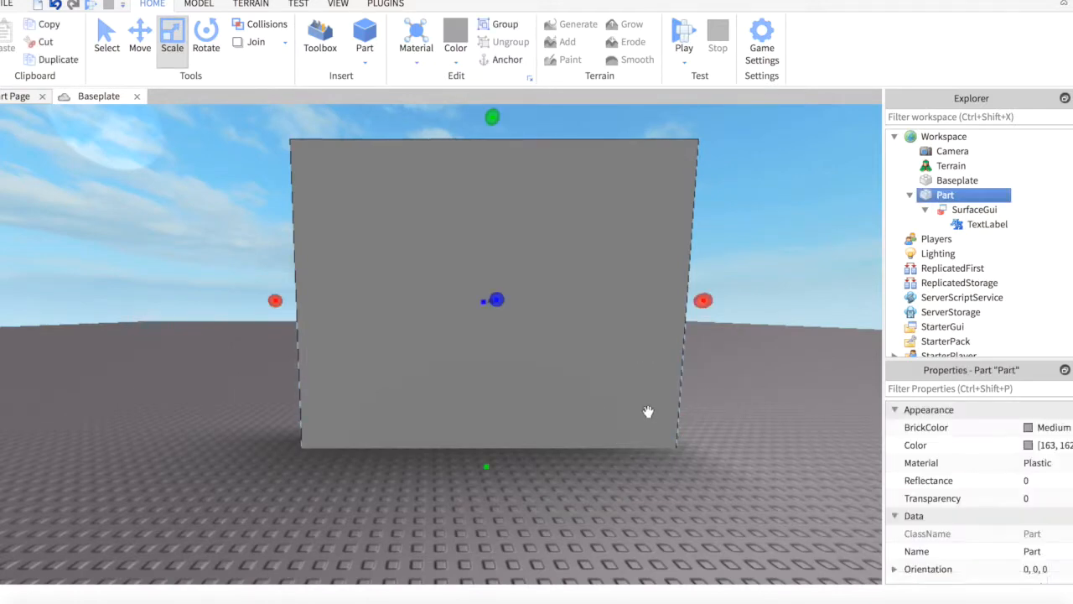
scroll(down, 3)
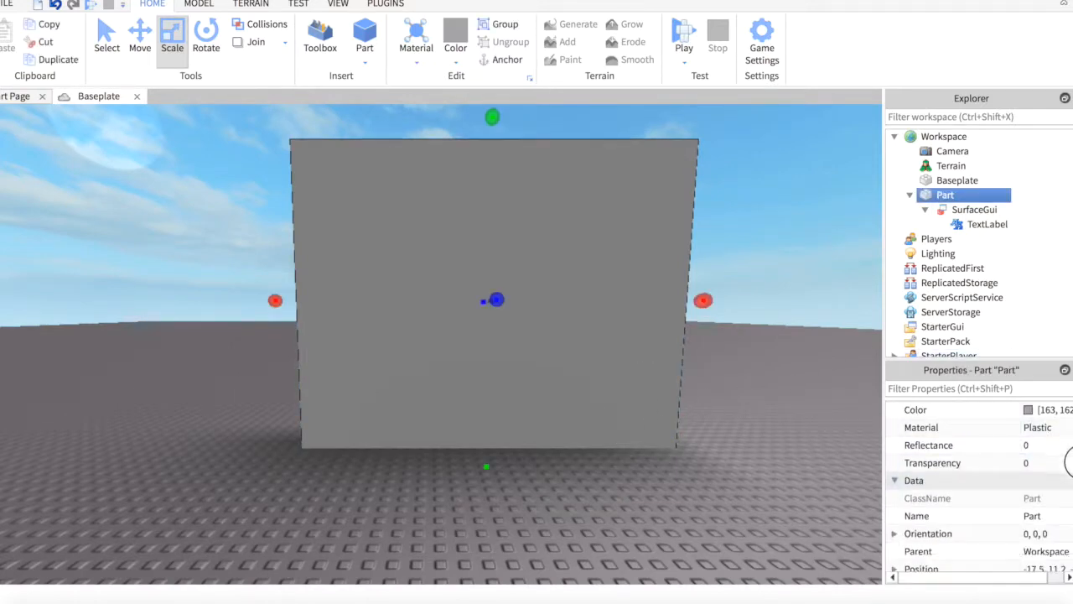
click(735, 404)
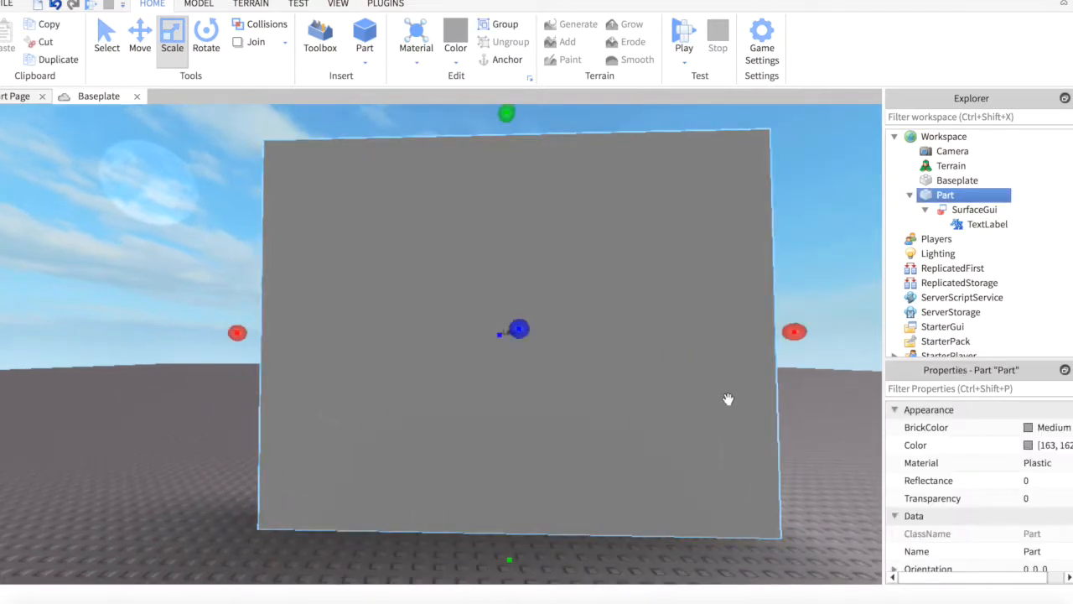
Set the TextLabel's Text to 'Your Text Here' and reselect the wall part.
click(986, 225)
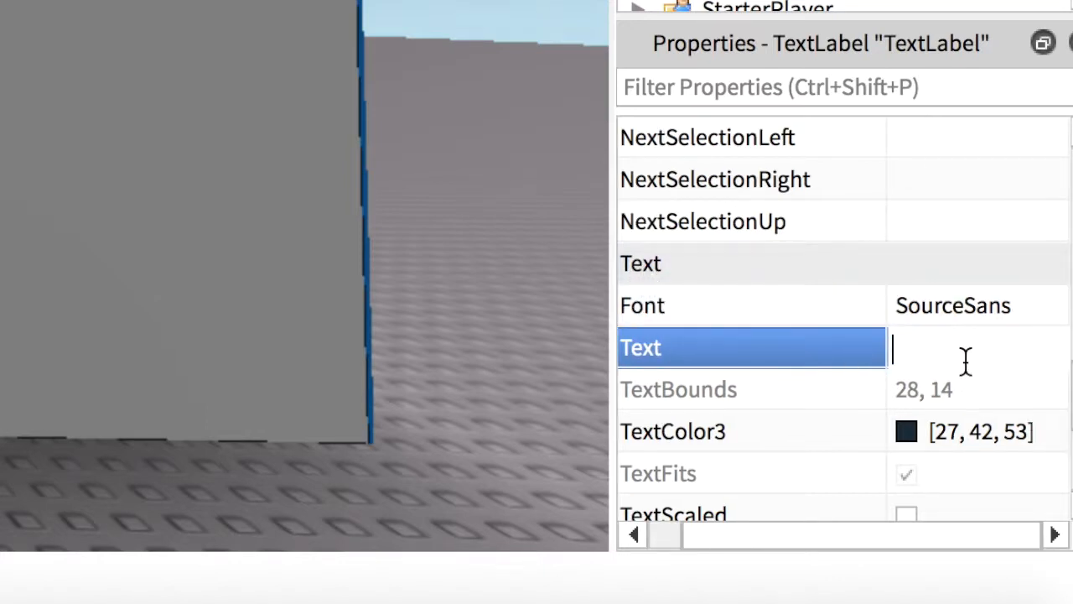
text(Your)
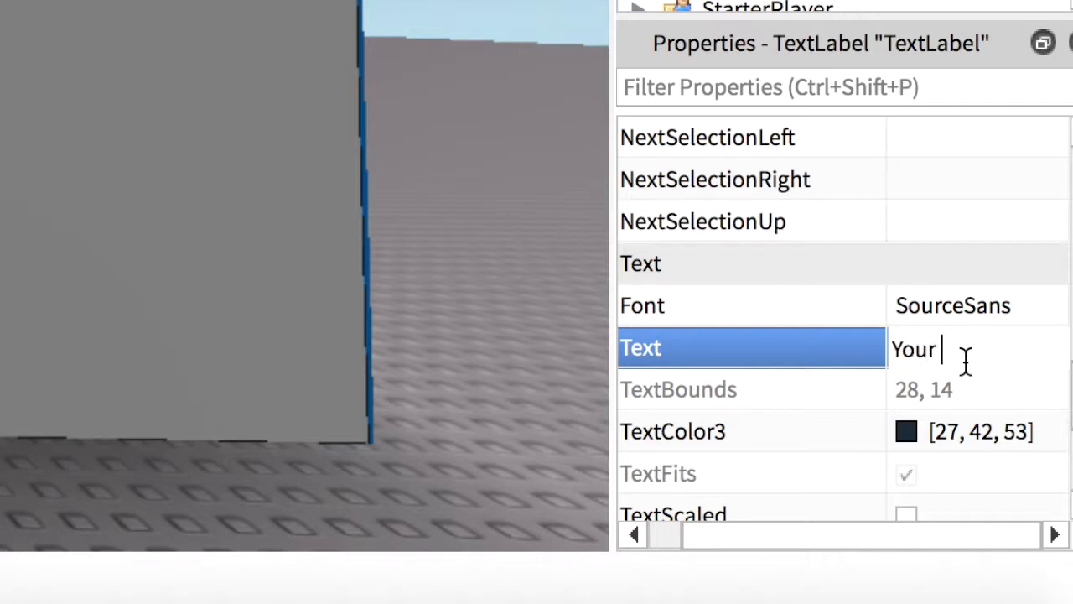
text(Text Here)
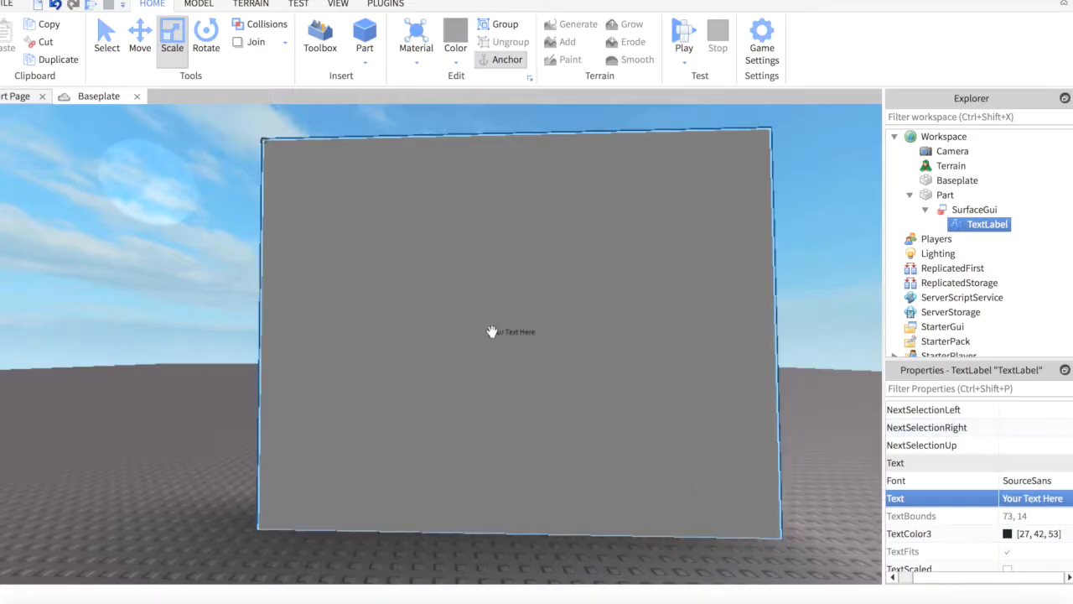
click(945, 194)
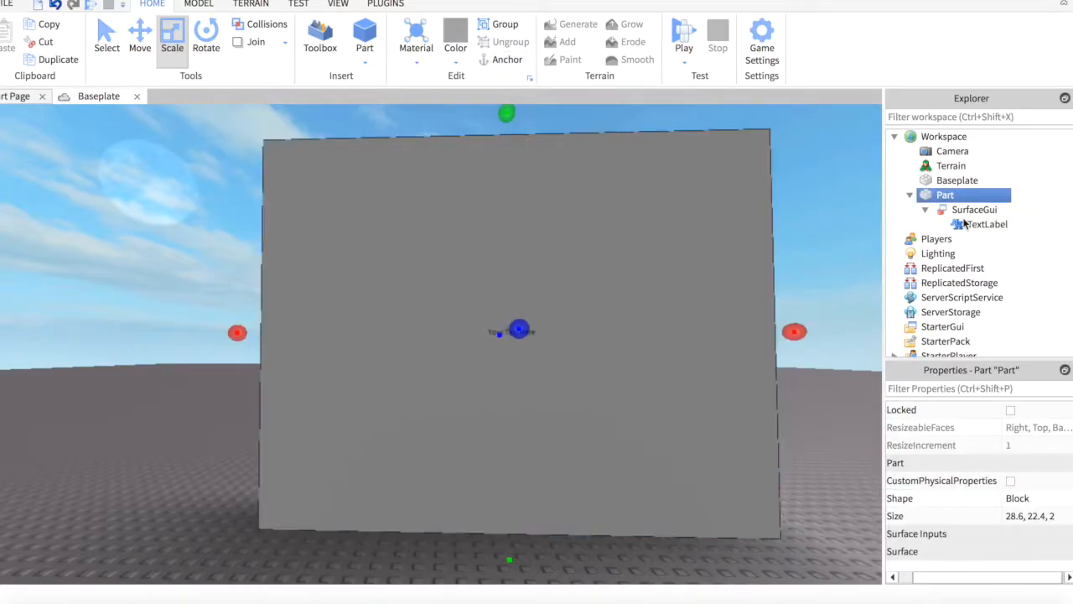
Set the TextLabel TextSize to 100 for large lettering.
click(987, 225)
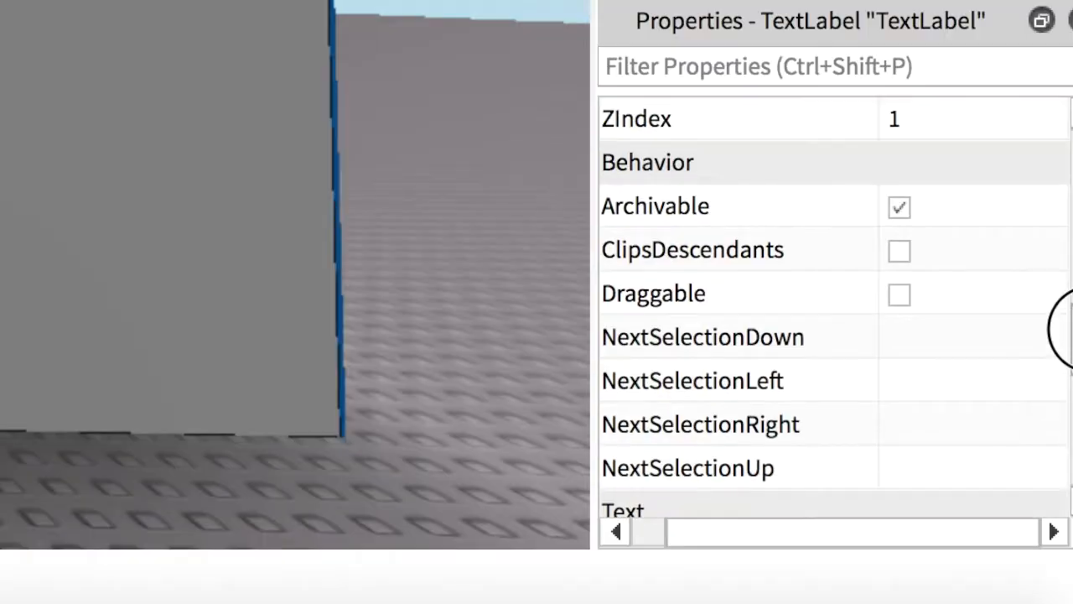
scroll(down, 3)
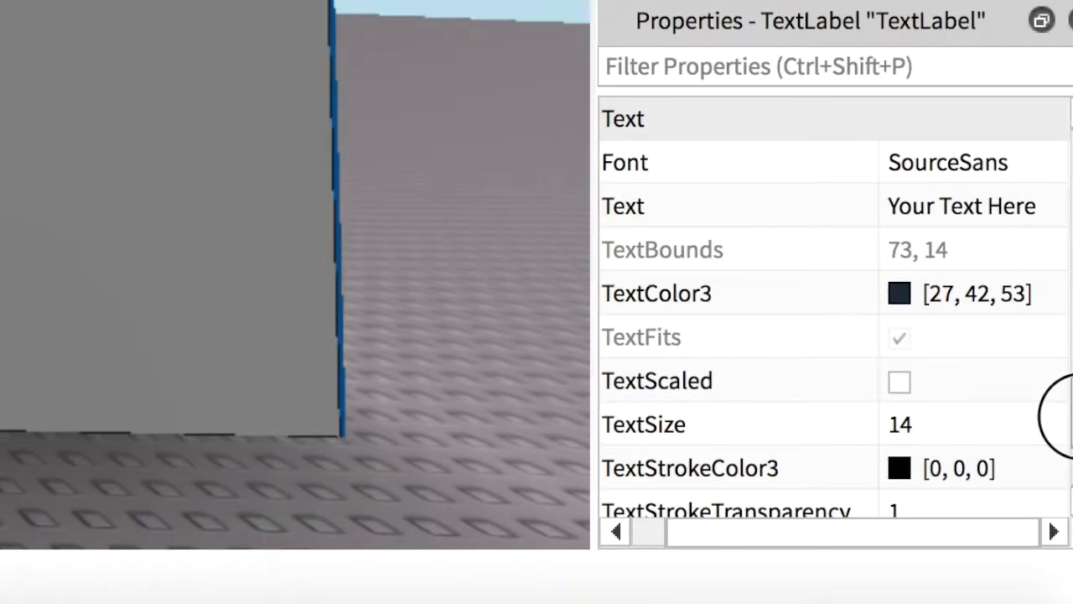
scroll(down, 3)
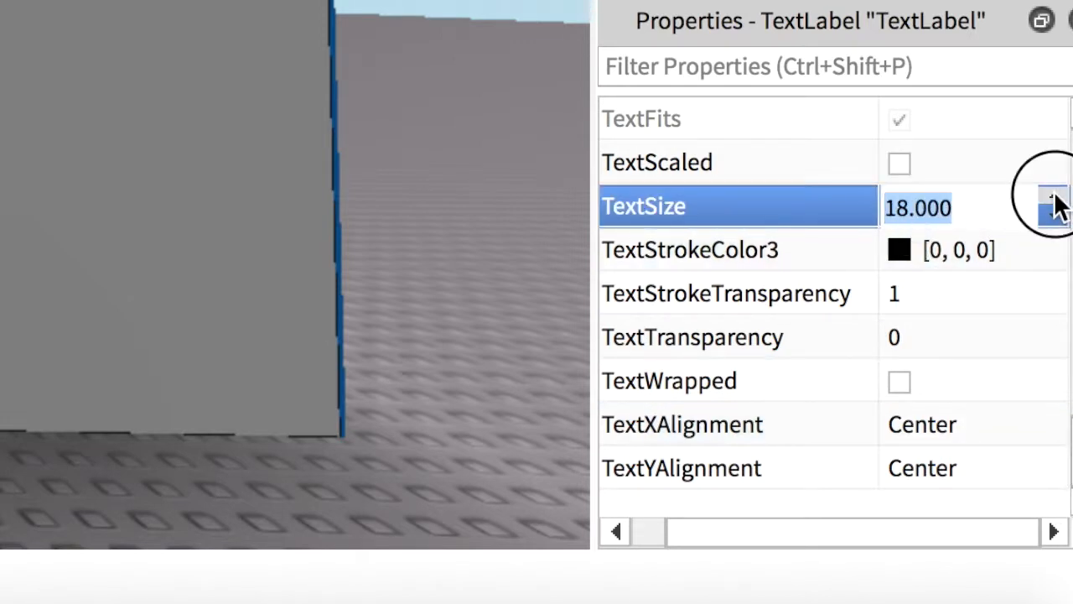
click(1055, 199)
text(100)
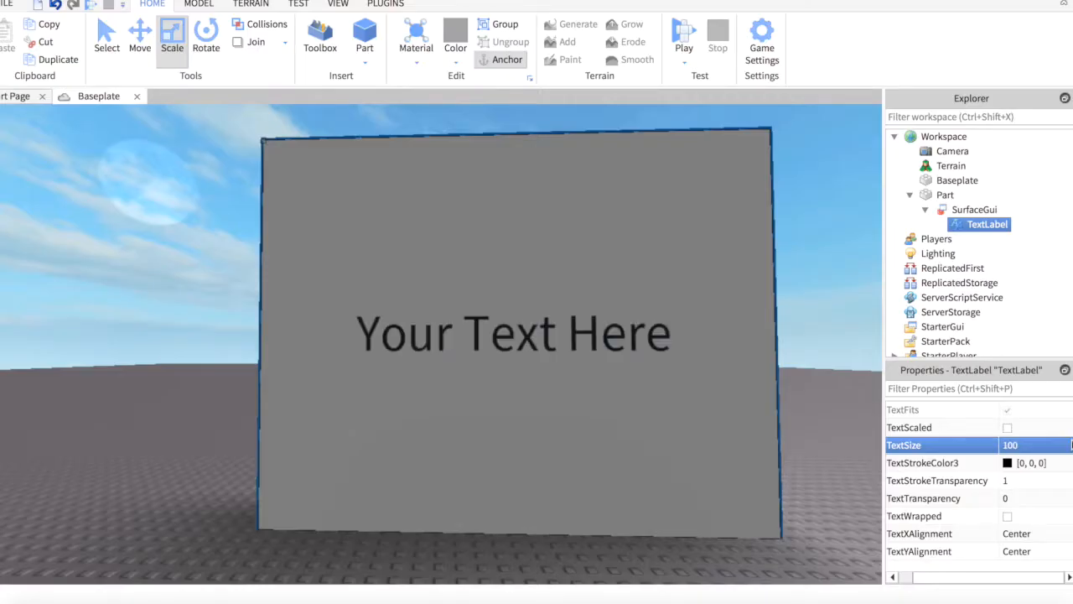
click(1036, 446)
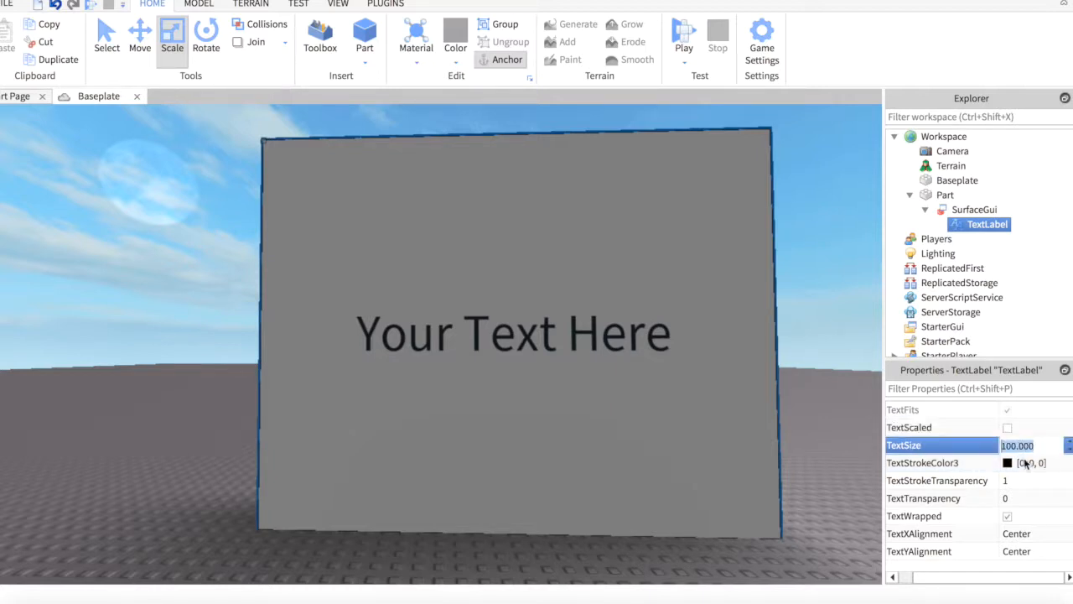
Reselect the sign part and then the TextLabel to edit its stroke settings.
click(946, 195)
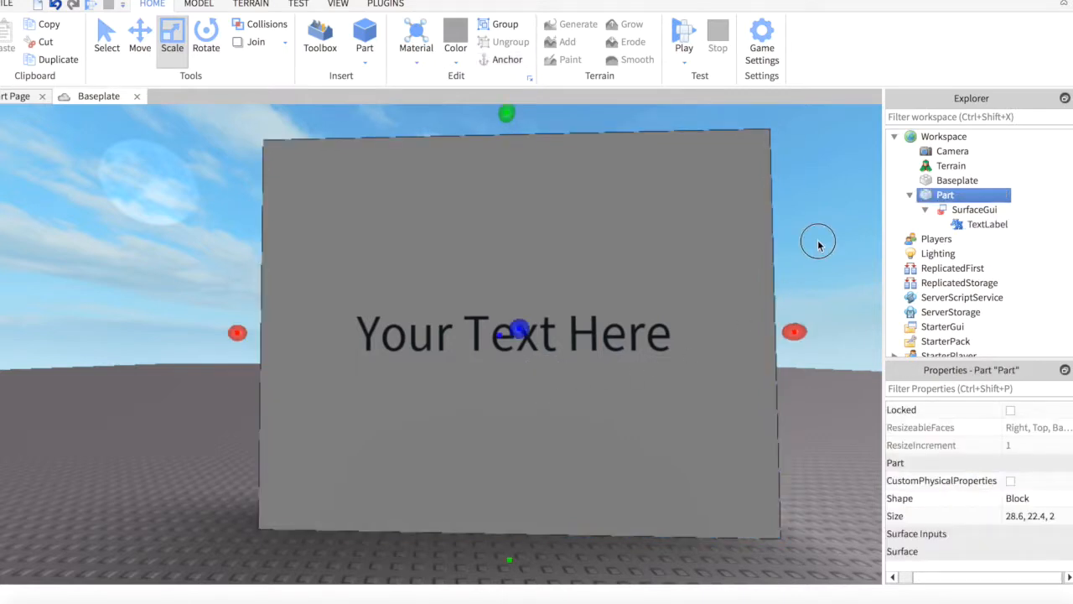
click(986, 225)
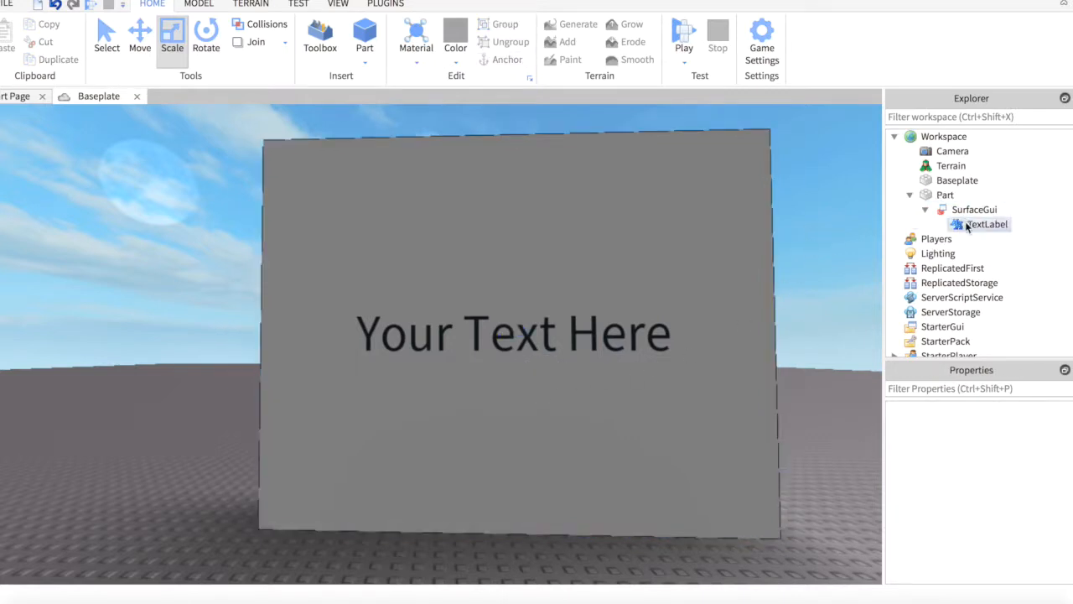
click(988, 225)
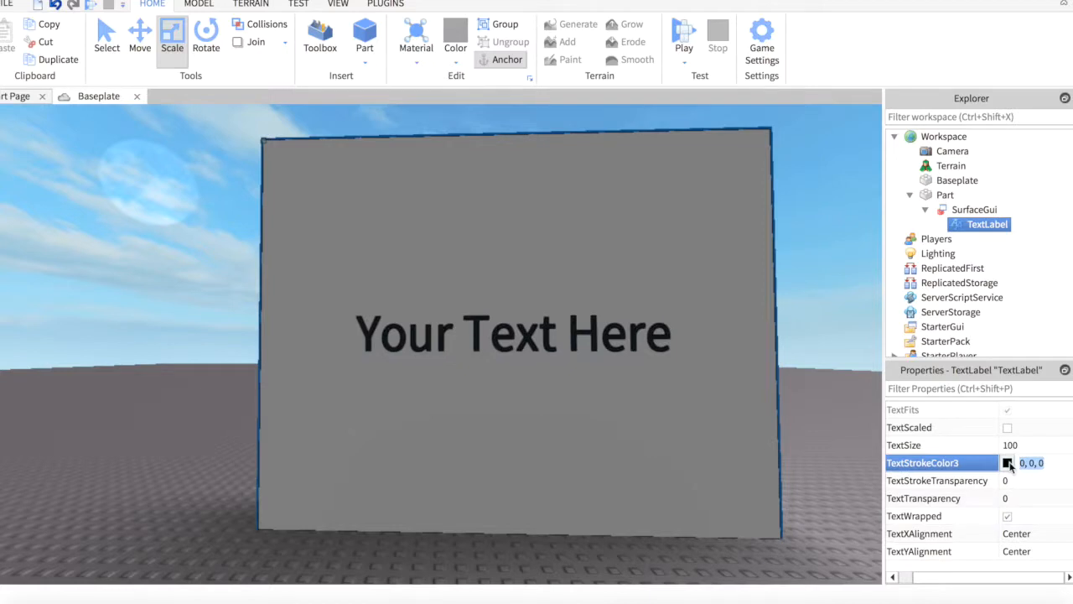
Review the outline's TextStrokeColor3 picker and leave it black.
click(1008, 463)
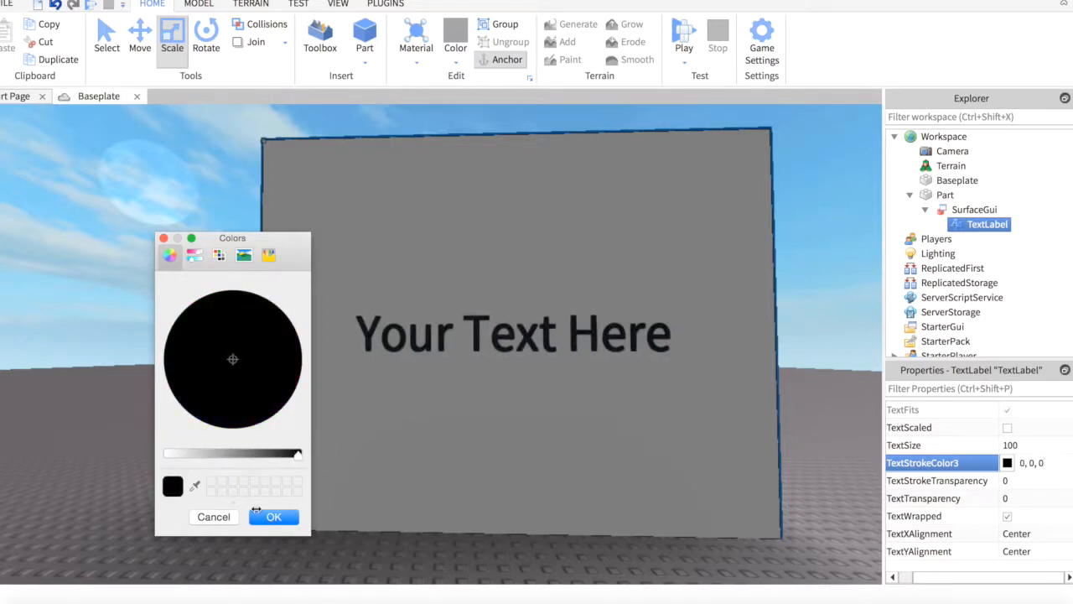
click(274, 516)
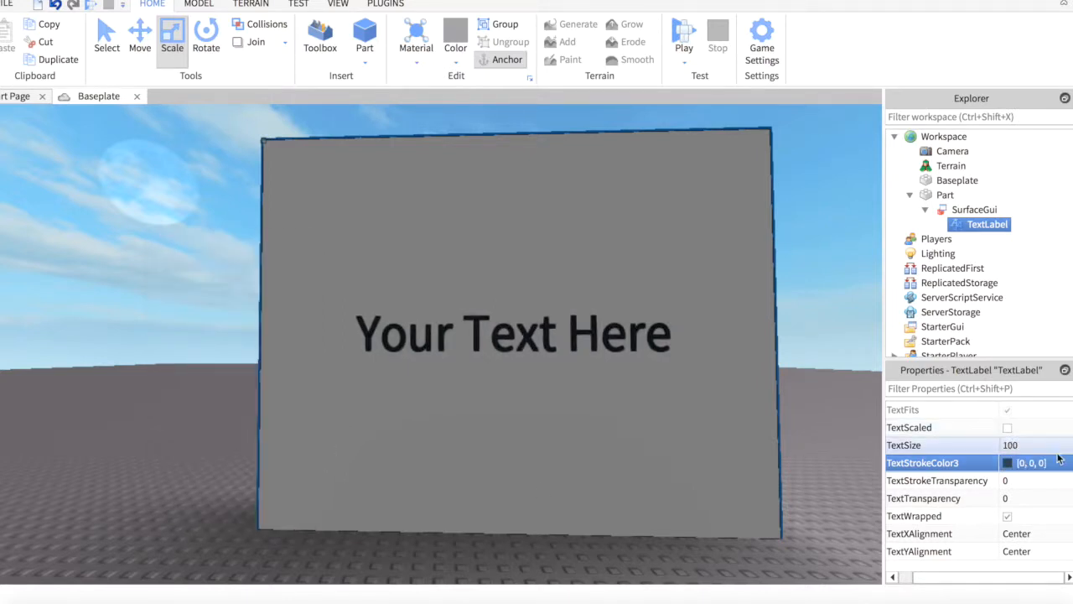
scroll(up, 3)
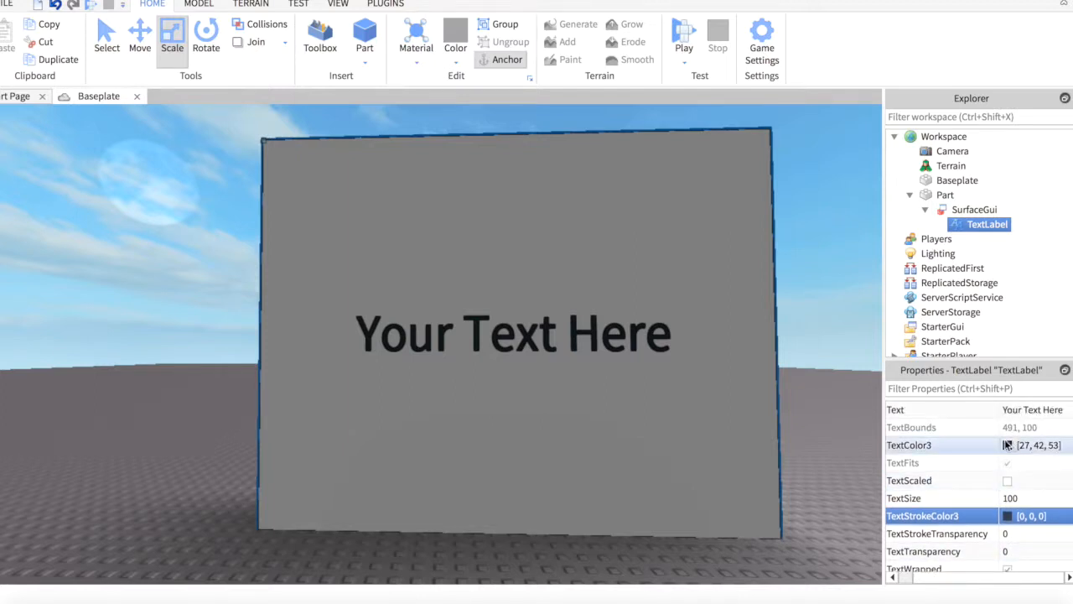
Set the TextLabel TextColor3 to white using the brightness slider.
click(1032, 444)
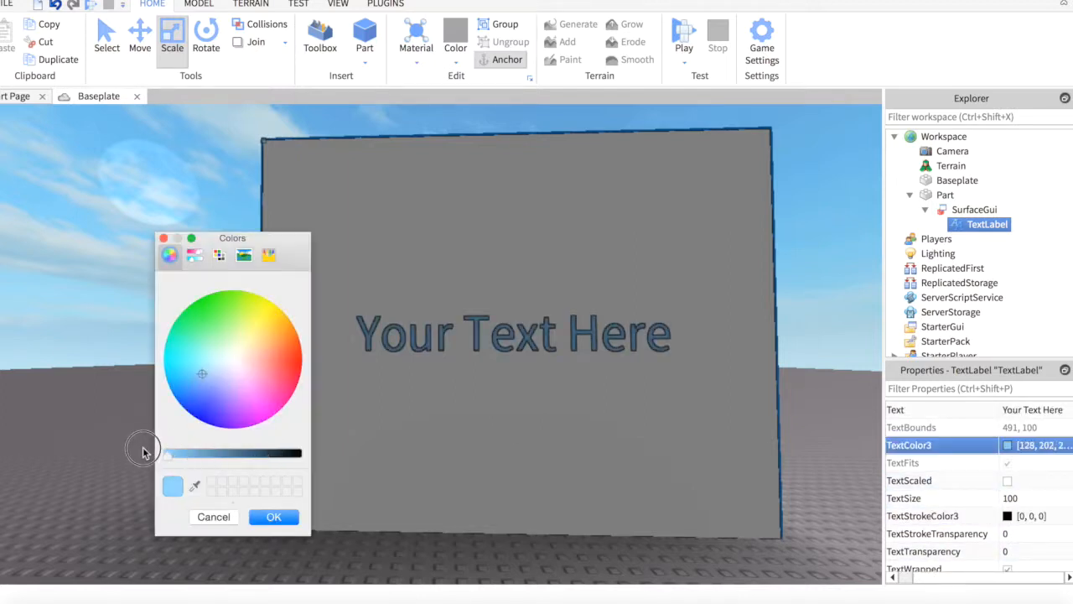
drag(168, 453, 258, 453)
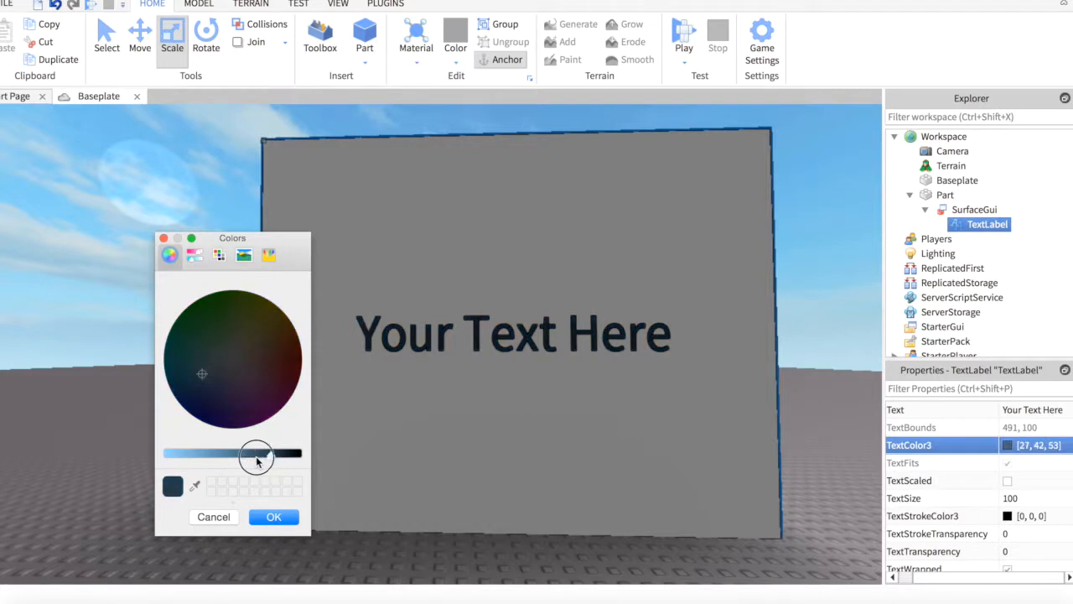
drag(255, 453, 165, 453)
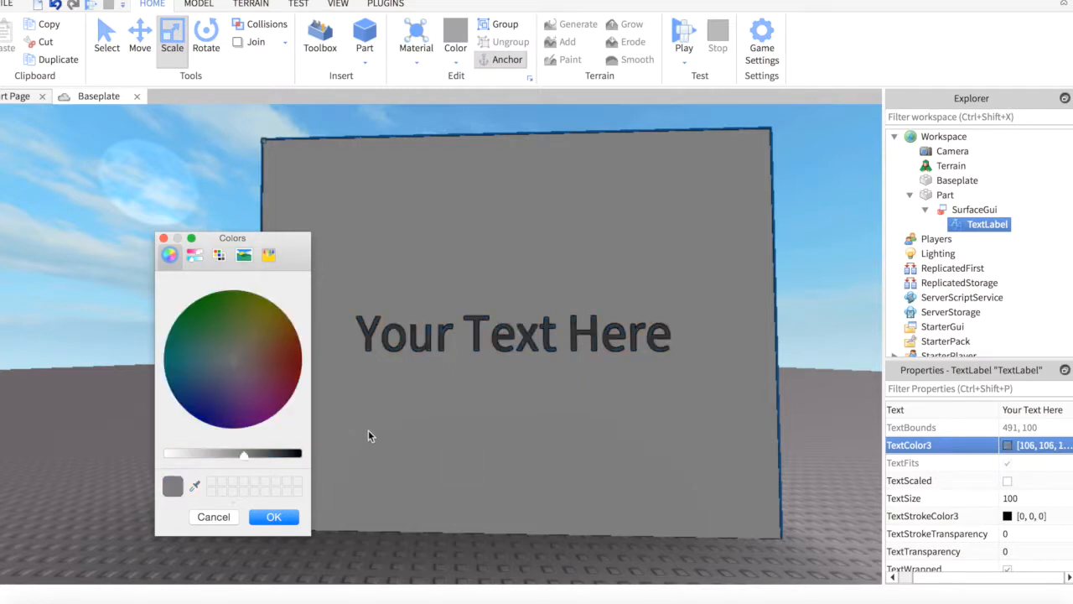
drag(243, 453, 168, 453)
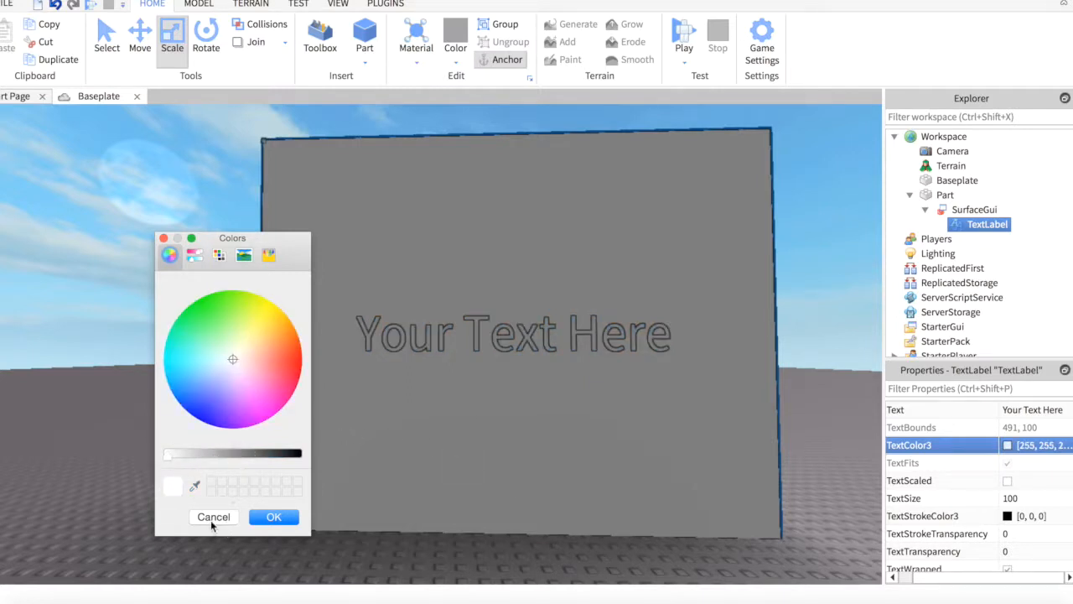
click(273, 517)
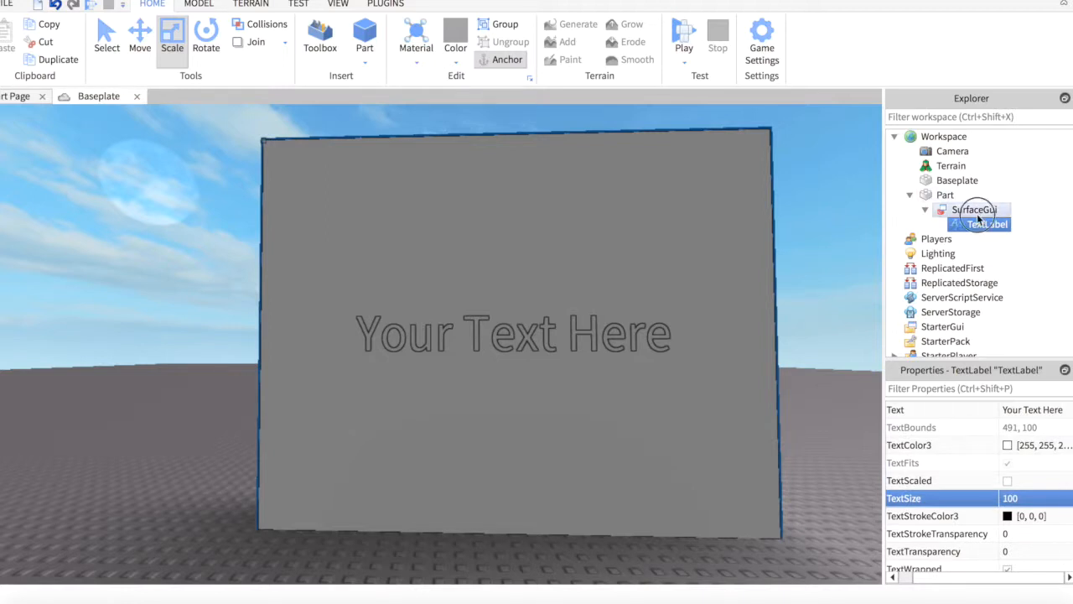
Set the TextLabel BackgroundColor3 to red so the sign face turns red.
click(974, 209)
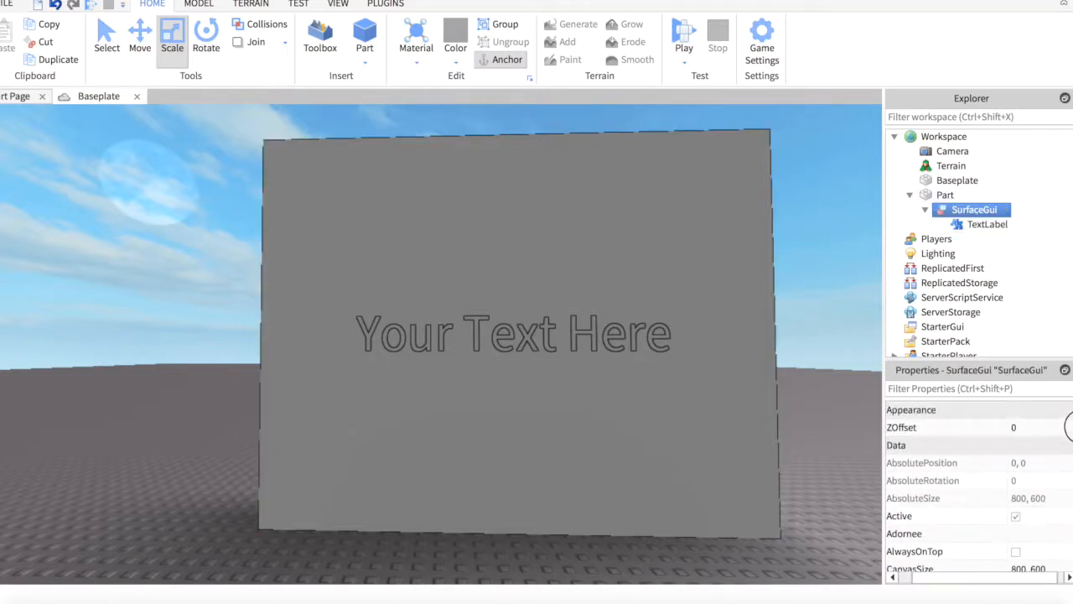
click(986, 225)
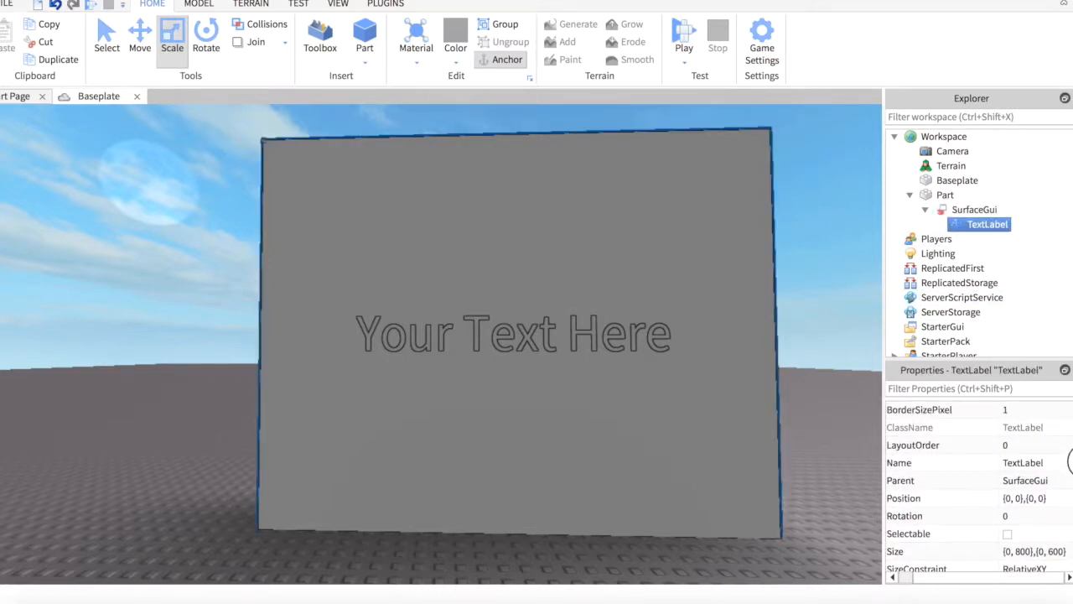
scroll(up, 3)
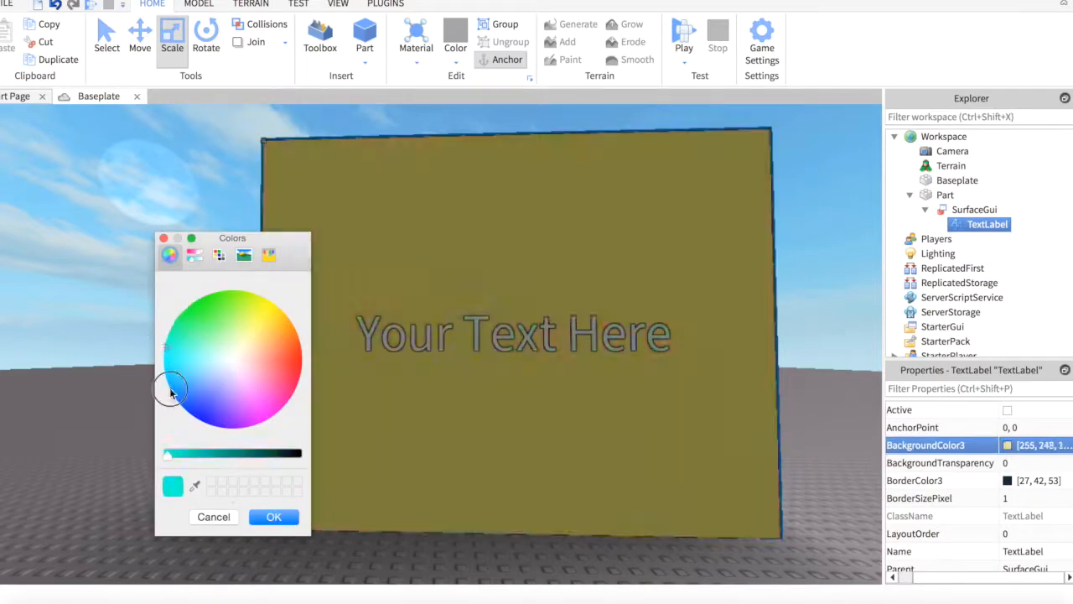
click(238, 350)
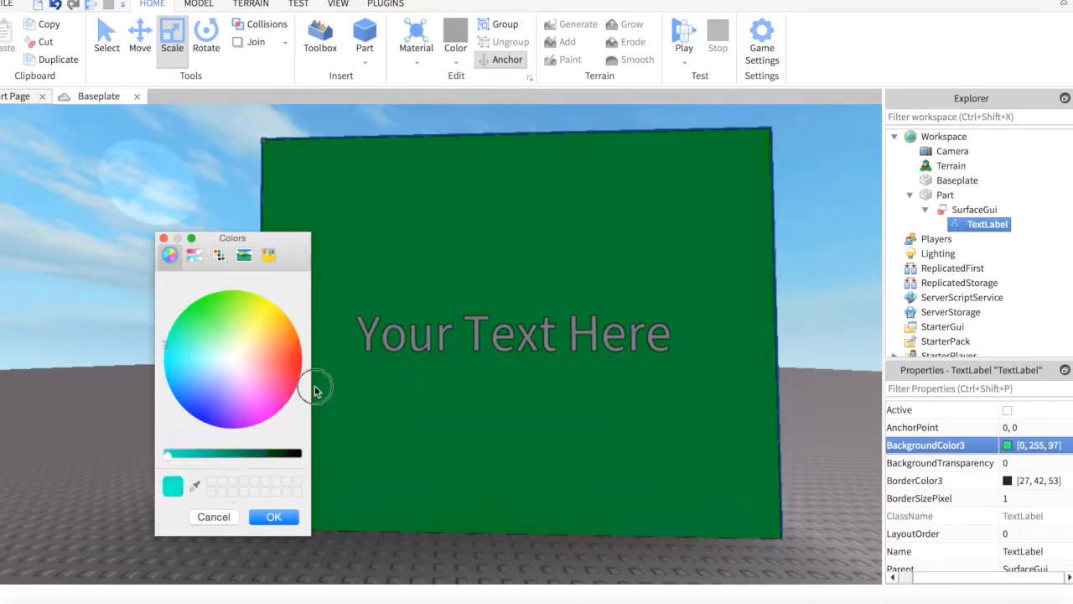
drag(317, 389, 305, 362)
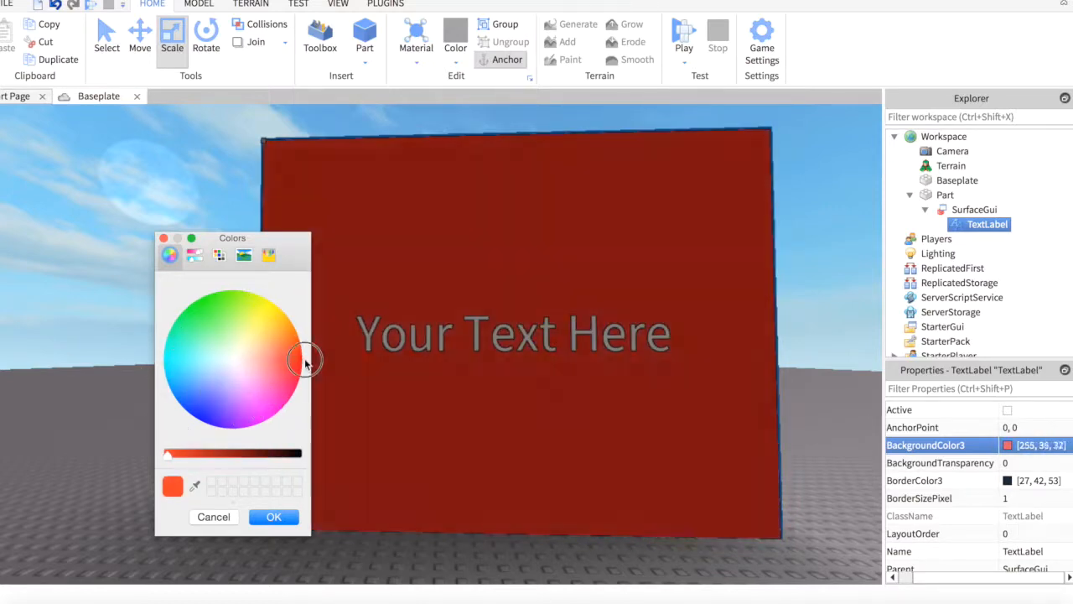
click(274, 517)
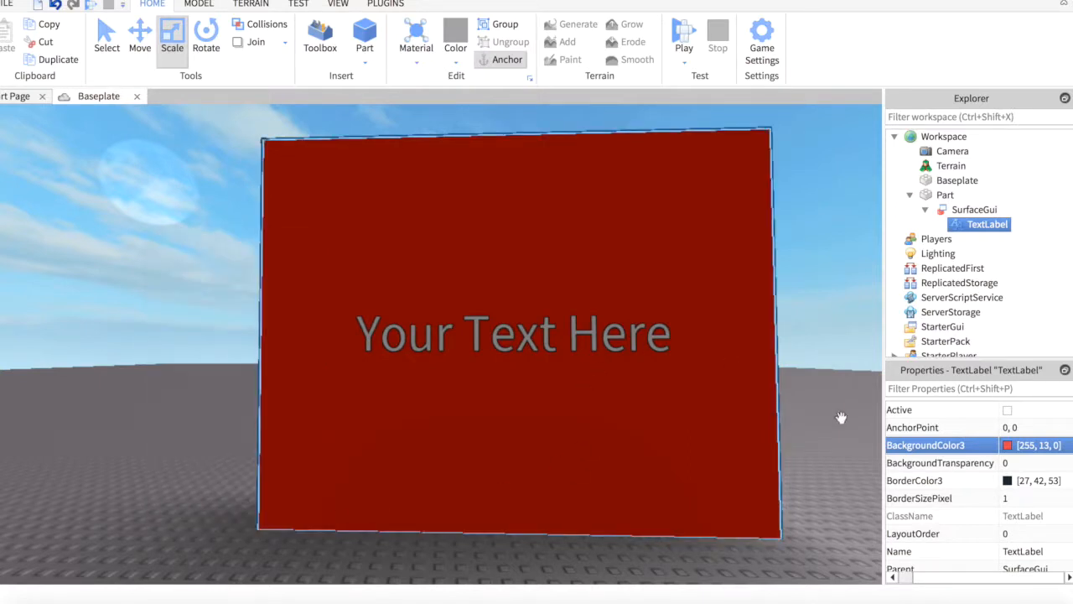
click(946, 195)
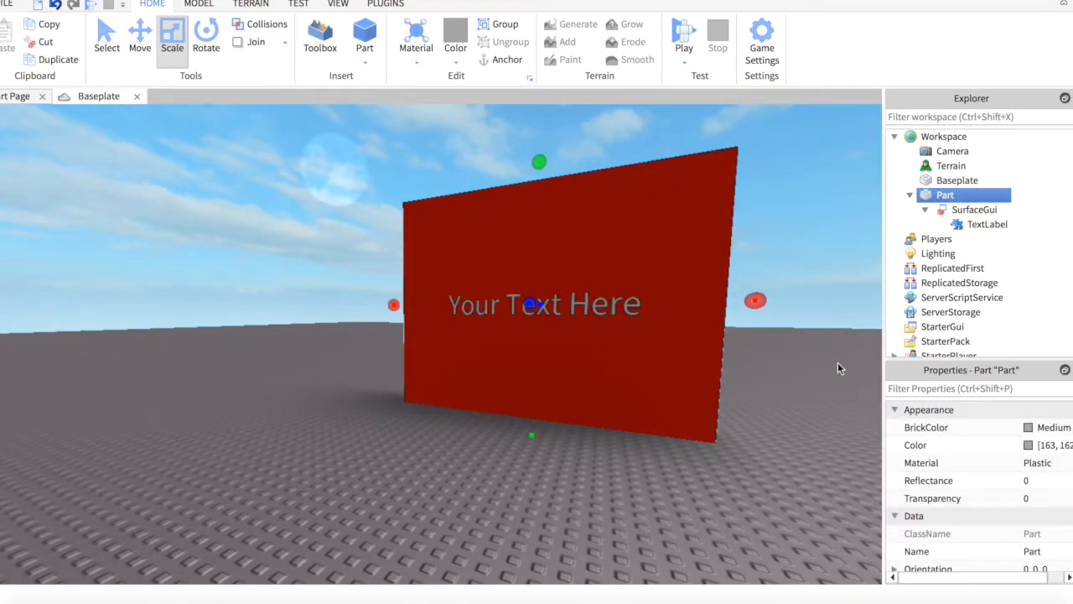
Set the wall part's Transparency to 0.25 with the property slider.
click(926, 427)
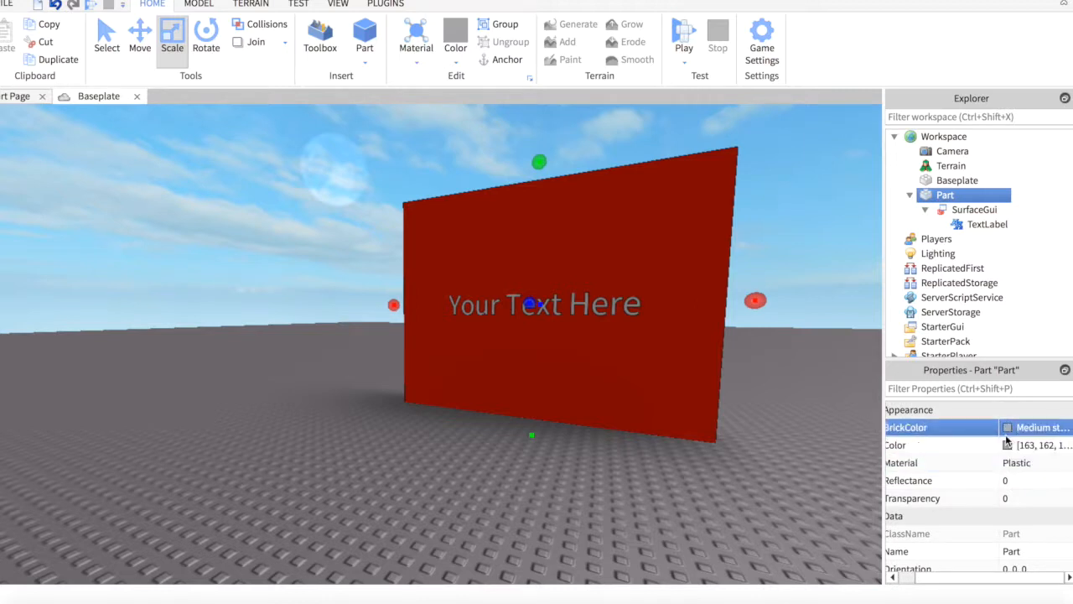
click(932, 498)
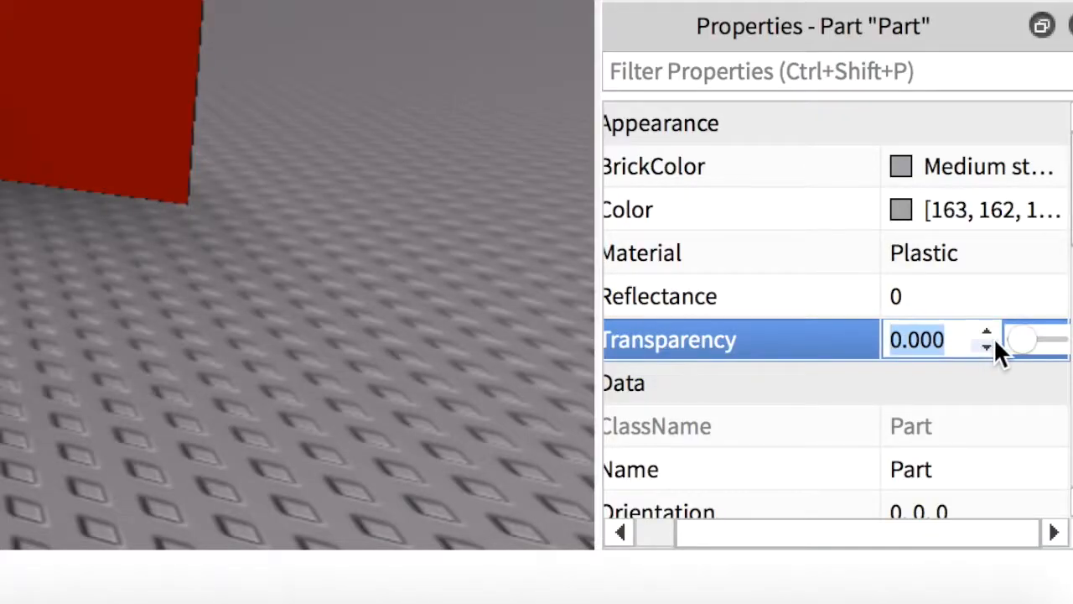
drag(1023, 338, 1065, 339)
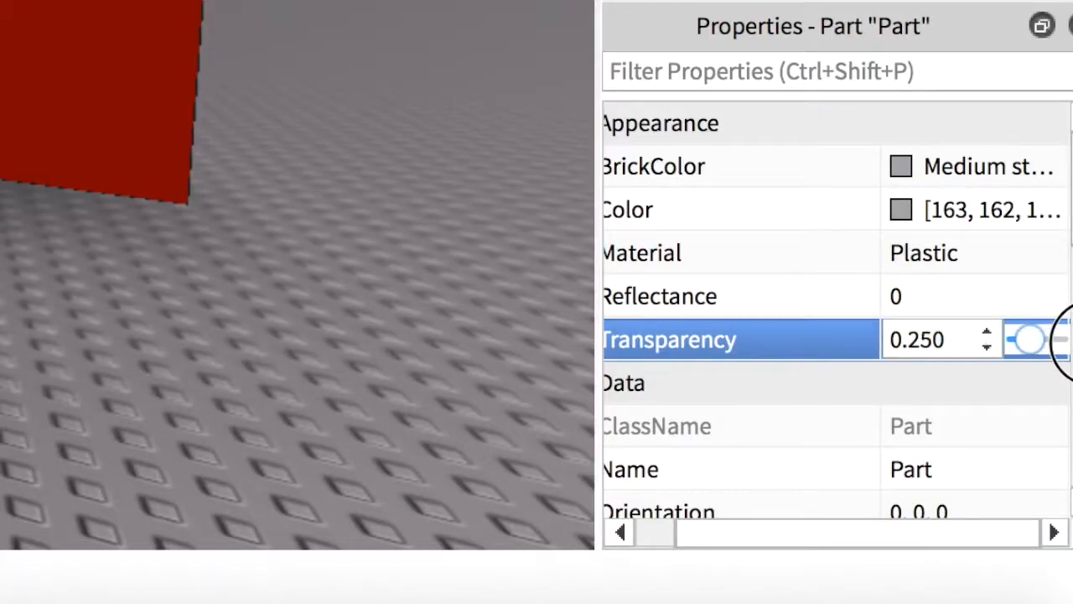
drag(1023, 339, 1064, 339)
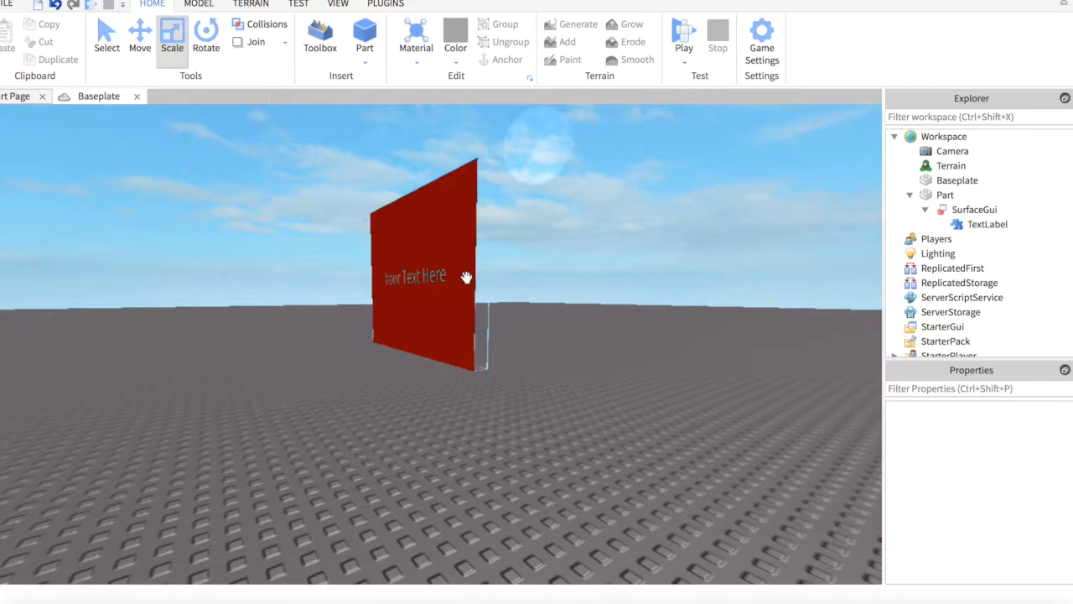
click(422, 268)
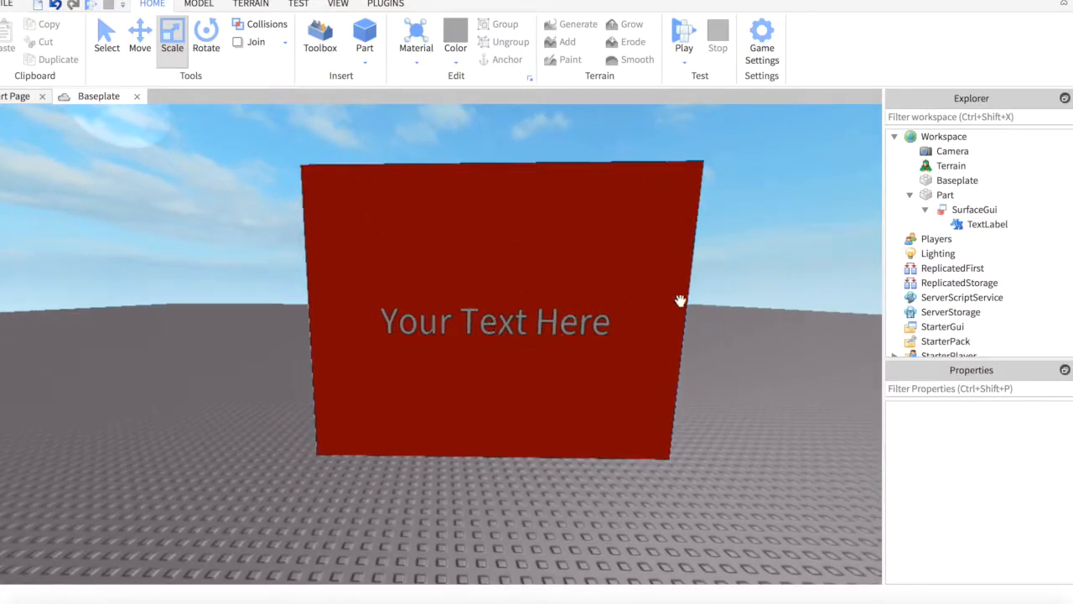
mouse_move(858, 173)
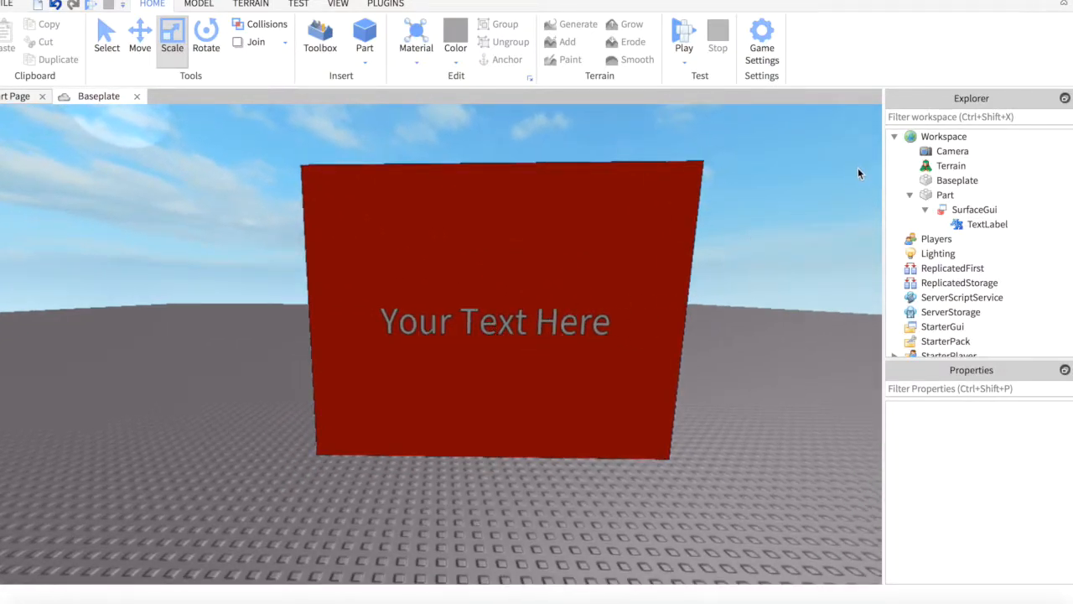